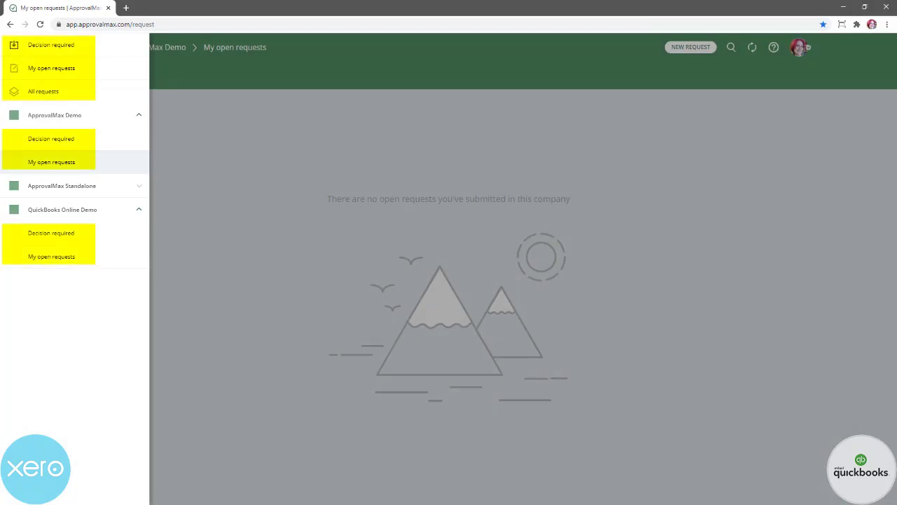
# - From Decision required, start a new Bill request for the ApprovalMax Demo organisation
pyautogui.click(92, 48)
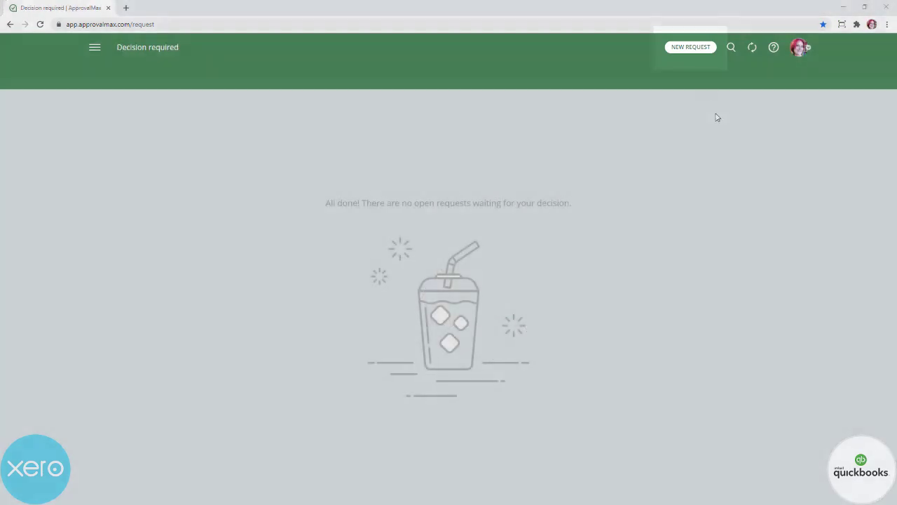
pyautogui.click(690, 48)
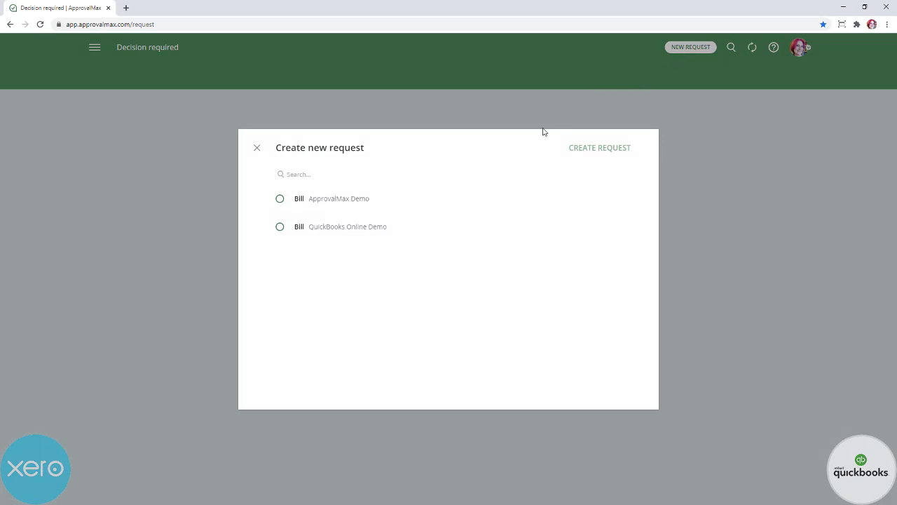
pyautogui.click(279, 199)
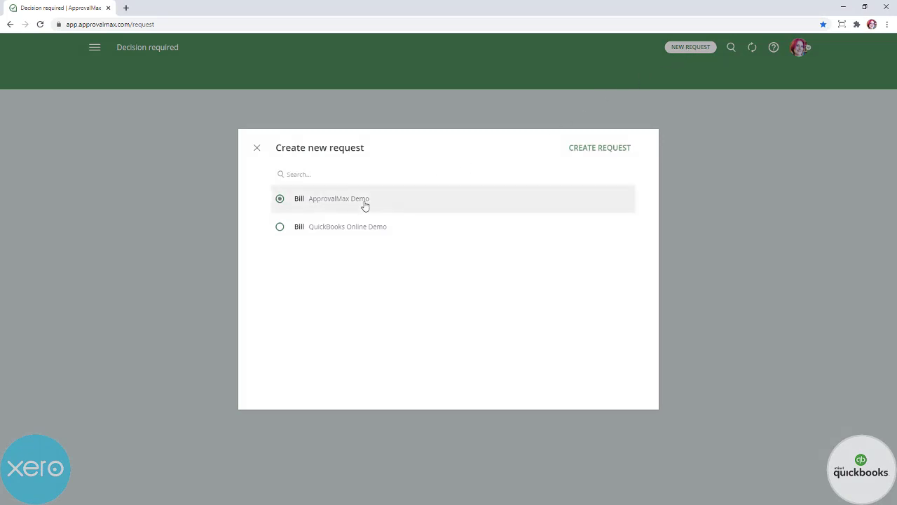
pyautogui.click(600, 147)
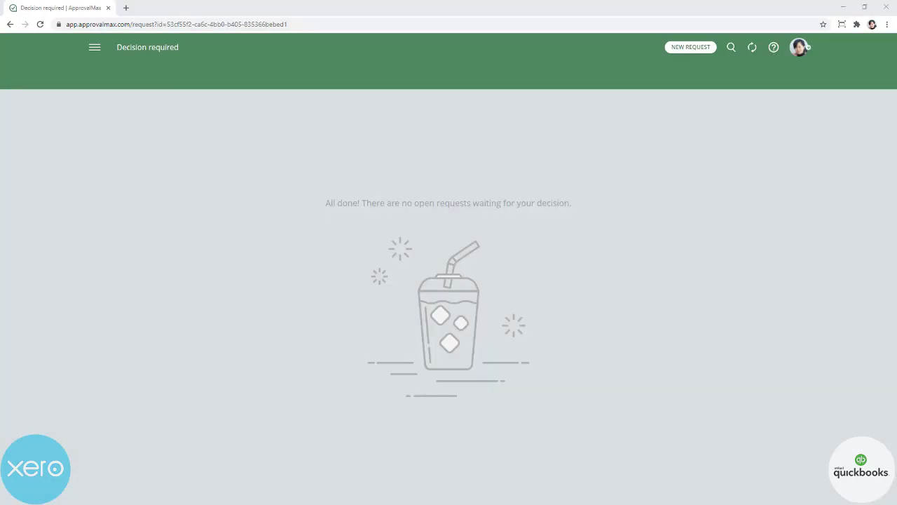
pyautogui.moveTo(682, 93)
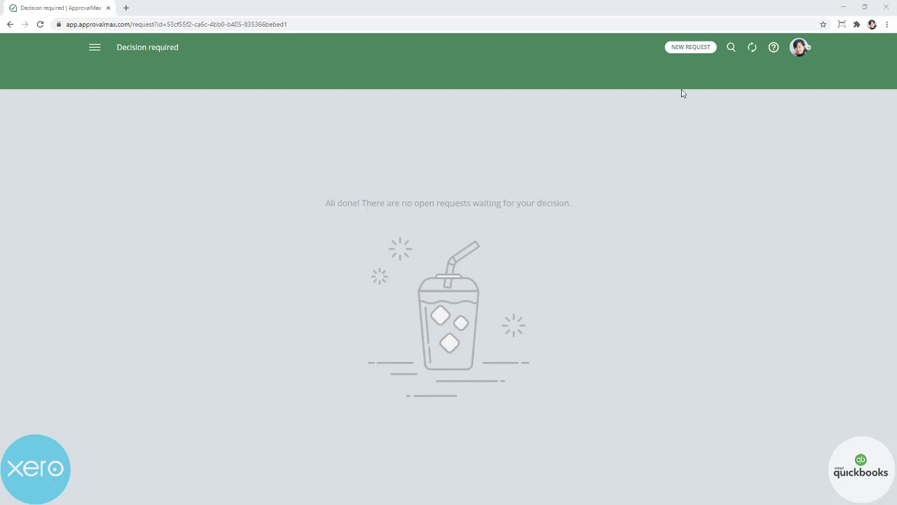
pyautogui.click(689, 48)
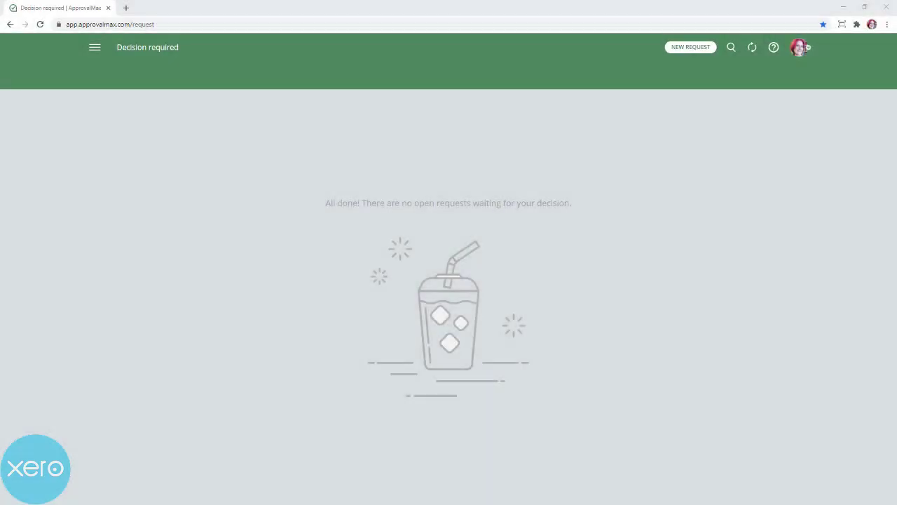
# - Create a new blank Bill request for the ApprovalMax Demo organisation
pyautogui.click(689, 48)
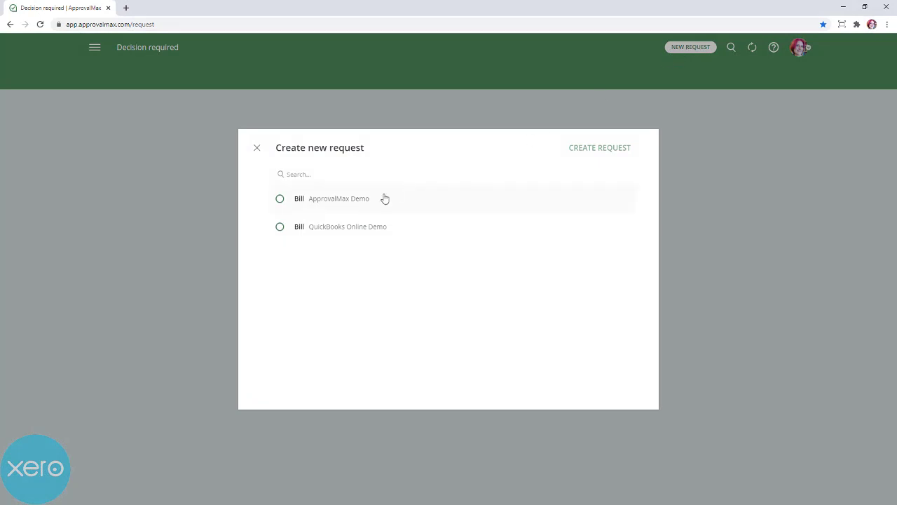
pyautogui.click(280, 199)
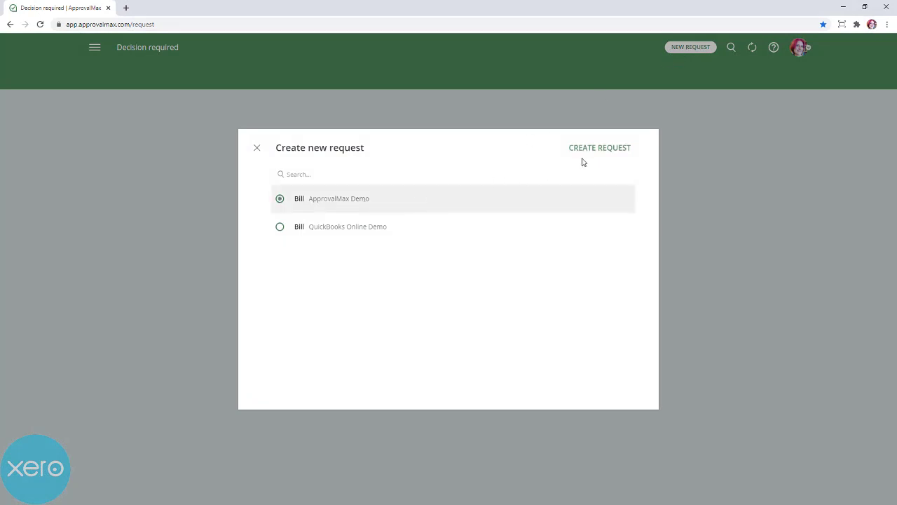
pyautogui.click(600, 147)
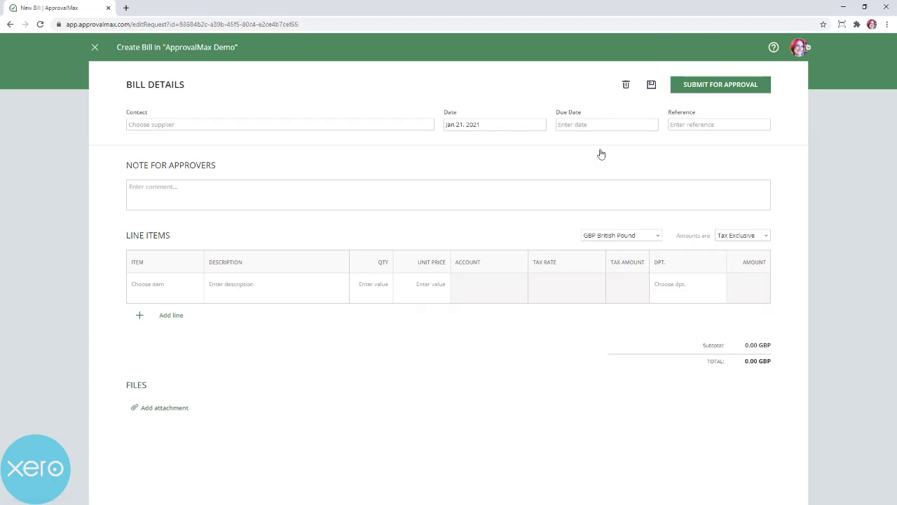
# - Browse the Contact supplier list on the bill, where ABC Furniture is available
pyautogui.click(279, 123)
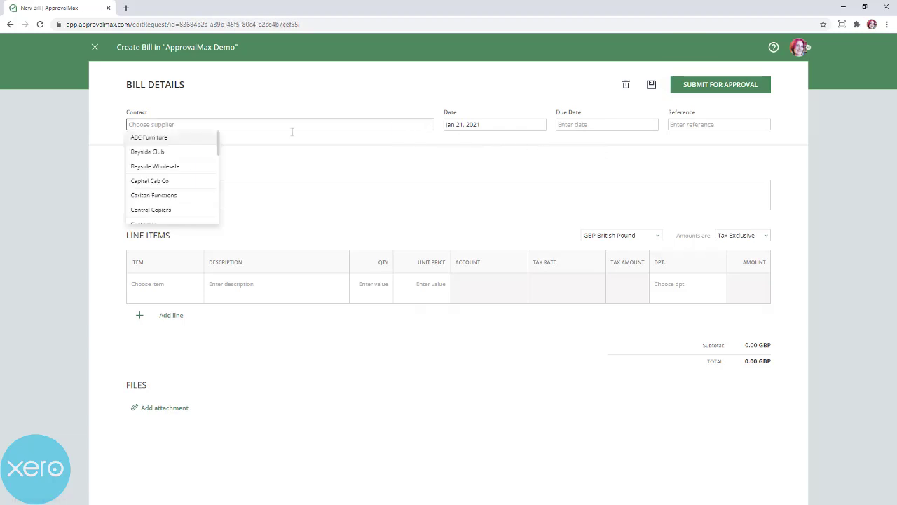
pyautogui.scroll(-3)
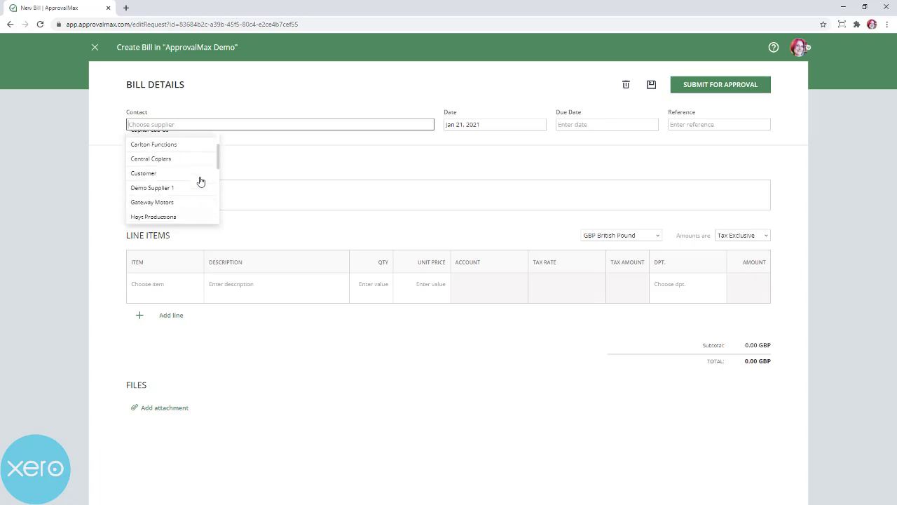
pyautogui.scroll(-3)
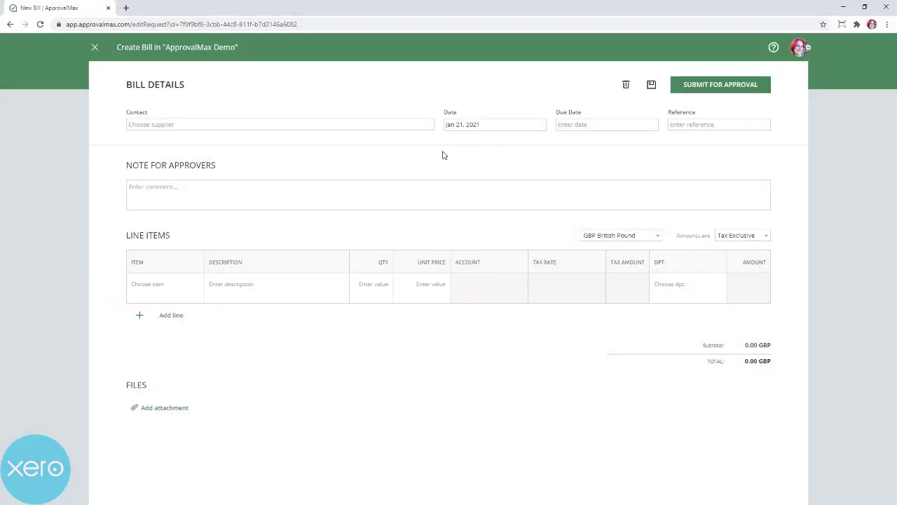
pyautogui.click(281, 124)
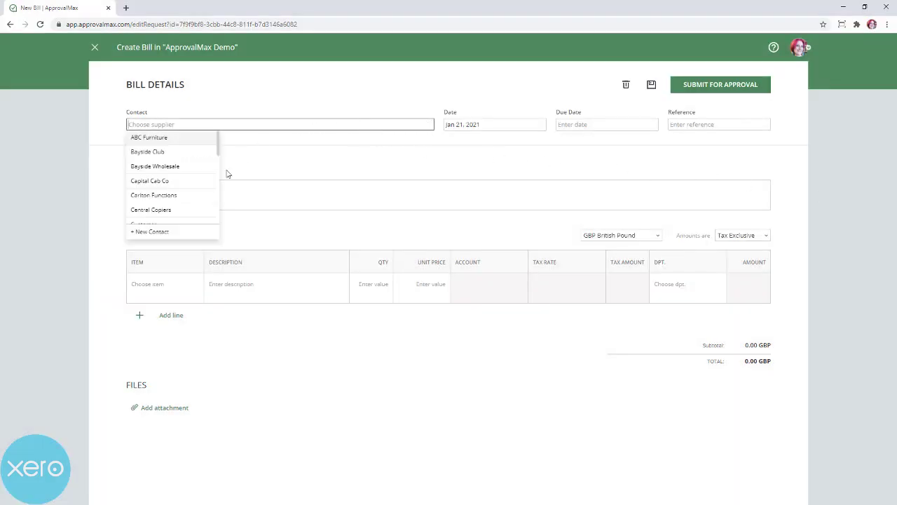
pyautogui.moveTo(199, 239)
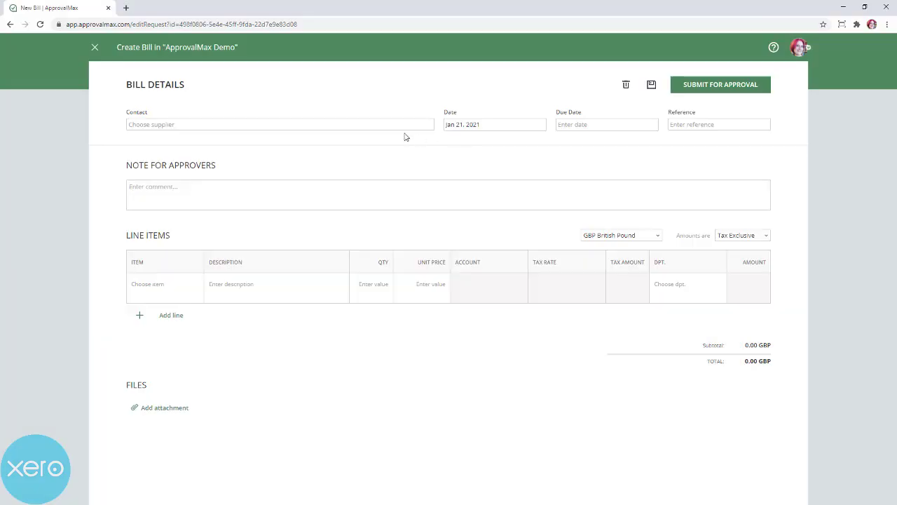
pyautogui.click(279, 124)
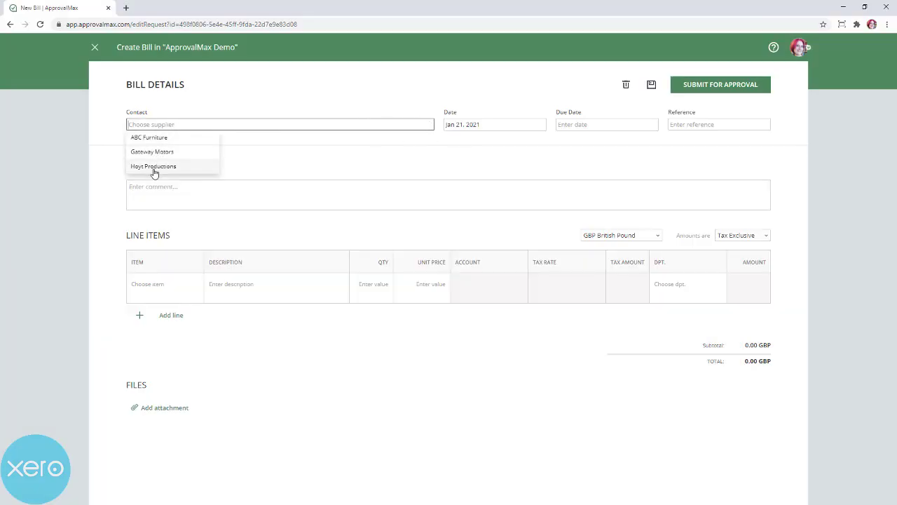
pyautogui.moveTo(187, 163)
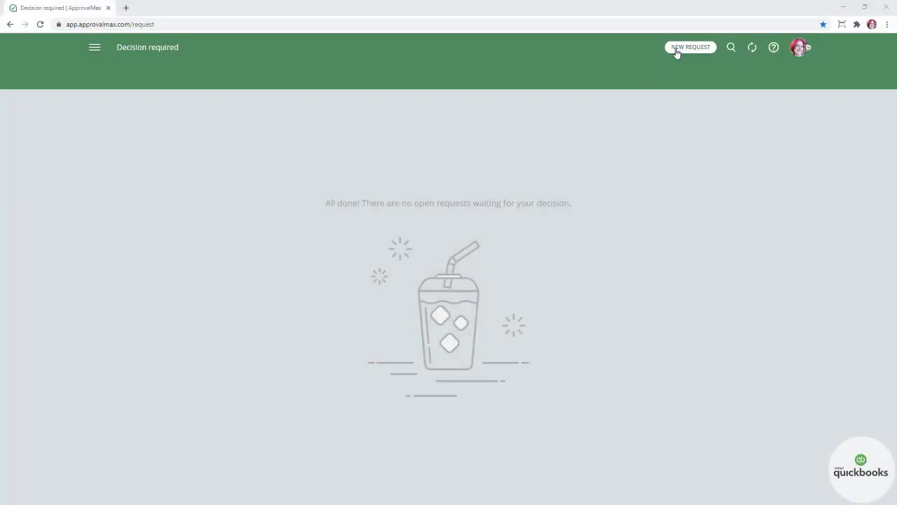
# - Create a new Bill for the QuickBooks Online Demo organisation with ABC Furniture as vendor
pyautogui.click(690, 48)
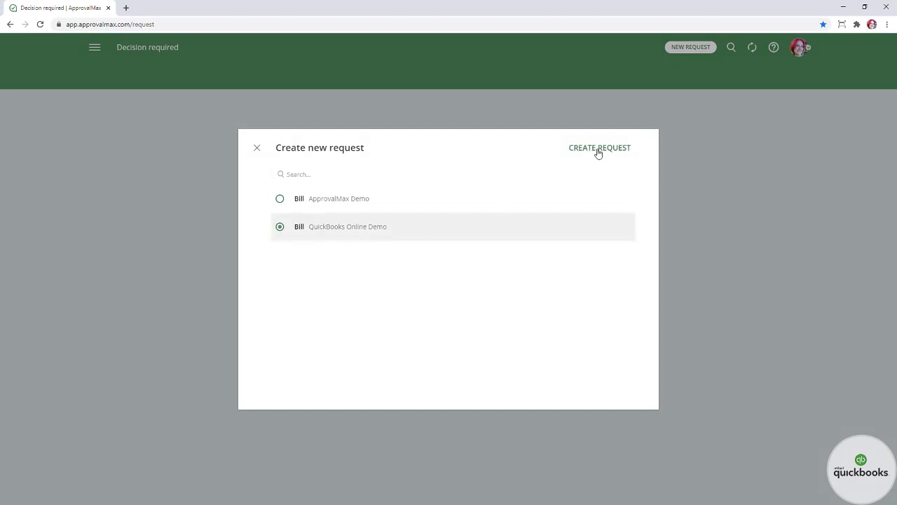
pyautogui.click(600, 147)
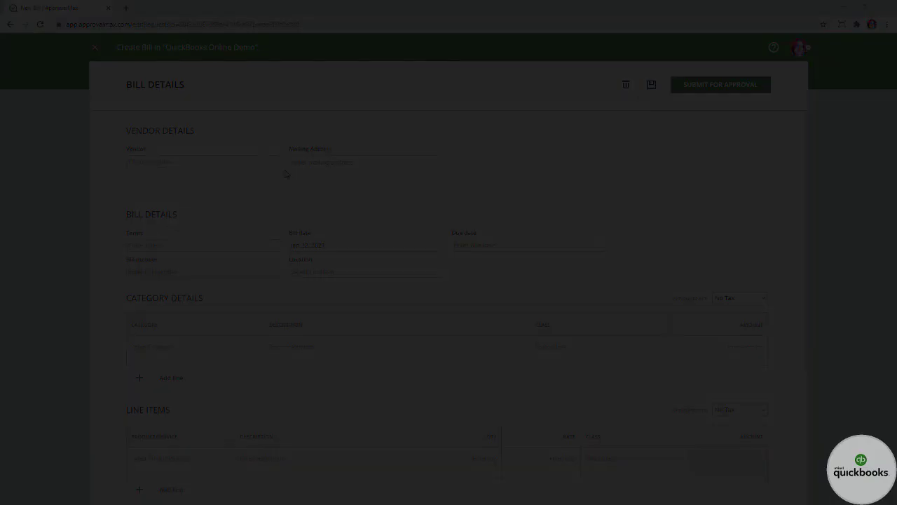
pyautogui.click(202, 162)
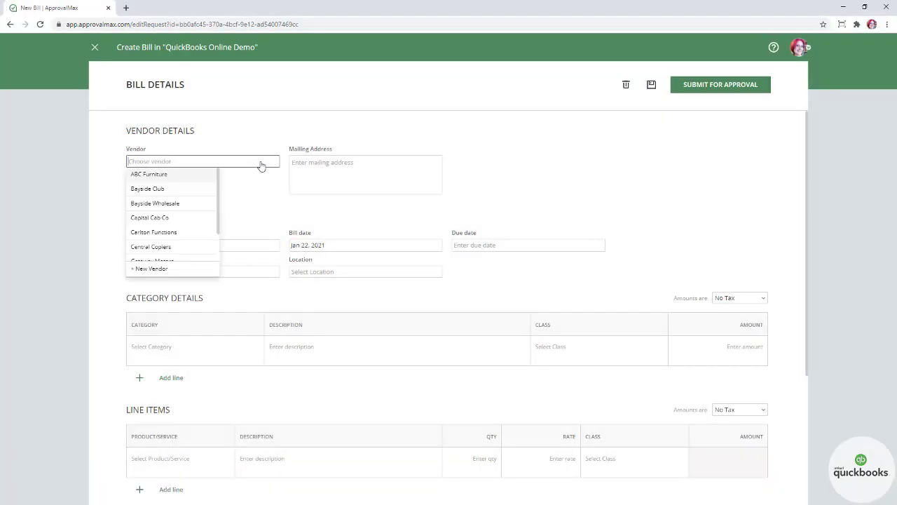
pyautogui.scroll(-3)
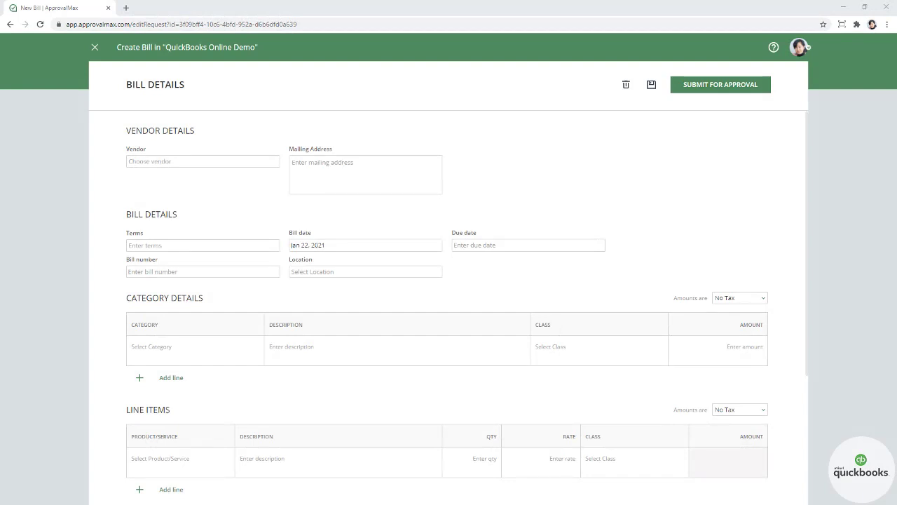
pyautogui.moveTo(781, 320)
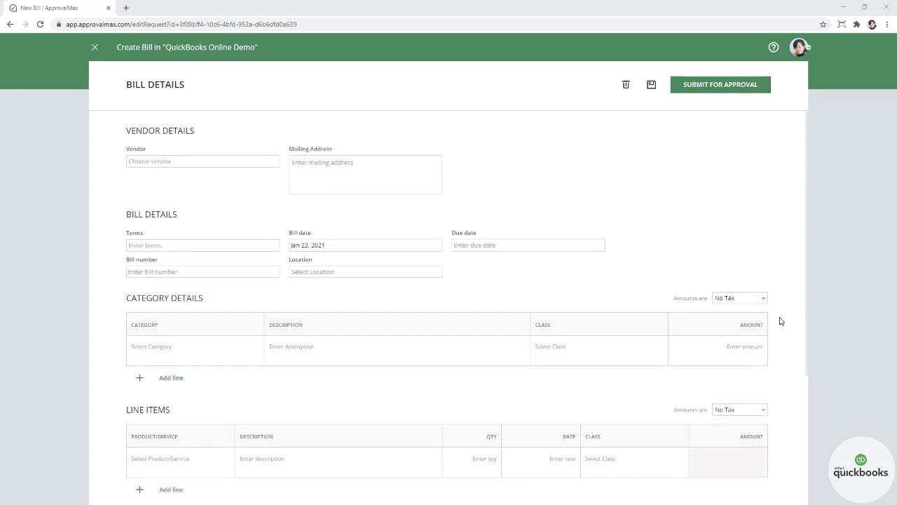
# - Review the bill's Category Details and Line Items sections
pyautogui.scroll(-3)
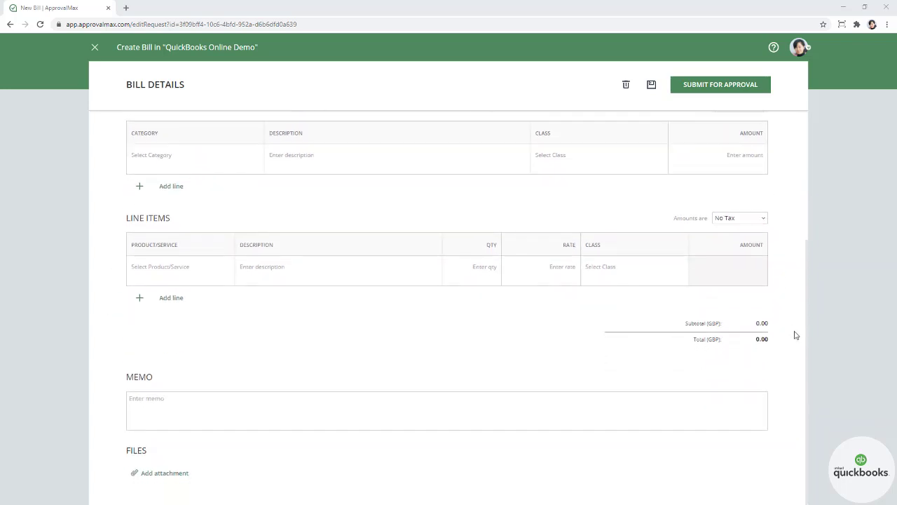
pyautogui.moveTo(797, 341)
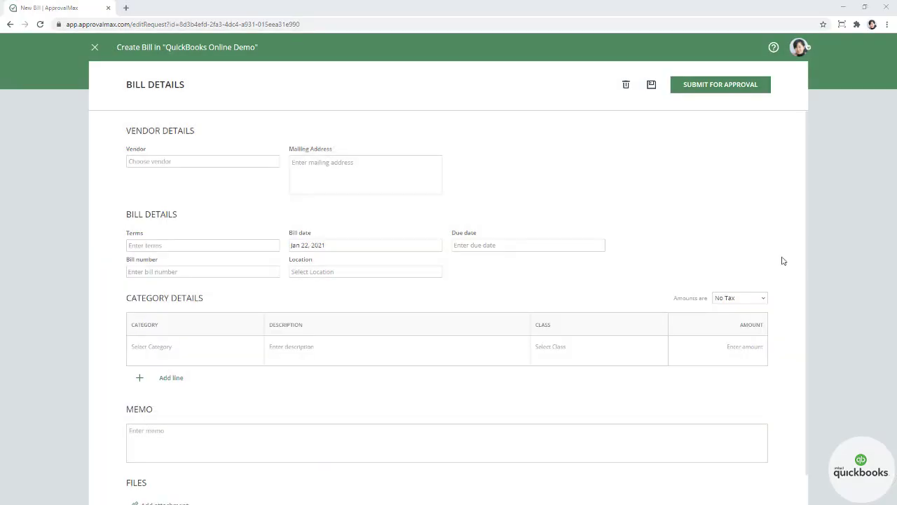
pyautogui.scroll(-3)
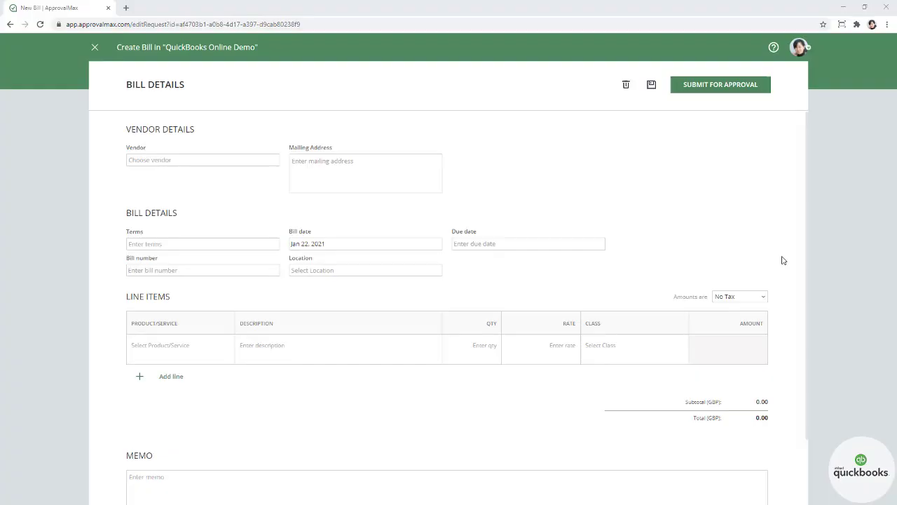
pyautogui.scroll(-3)
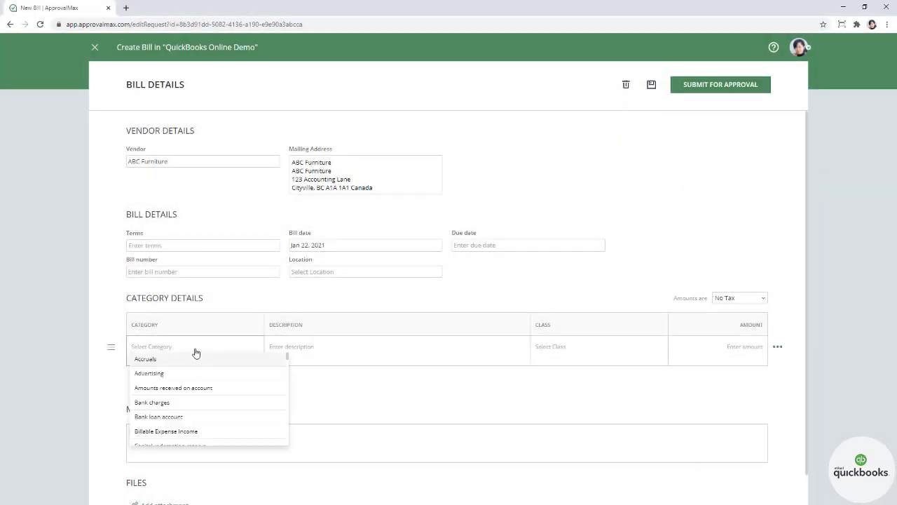
# - Add an Office expenses, repairs & maintenance category line classed Marketing and attempt submission
pyautogui.write('off')
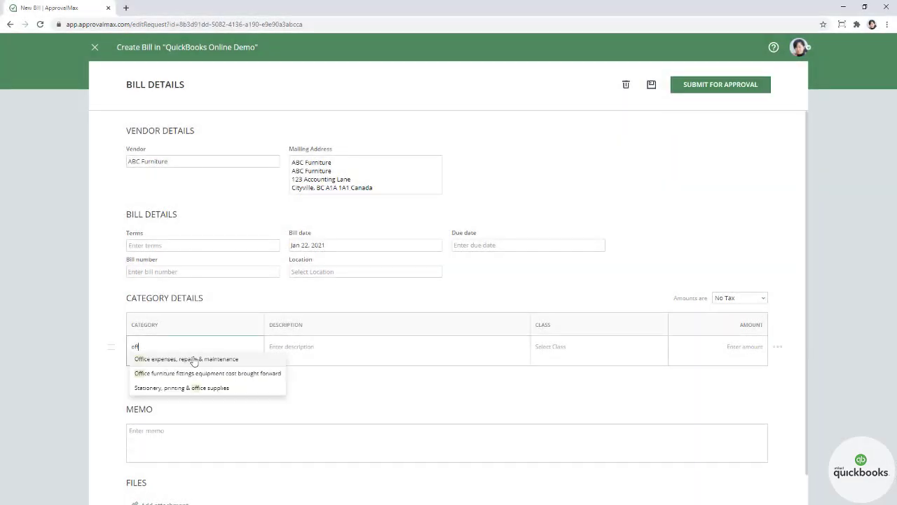
pyautogui.click(549, 347)
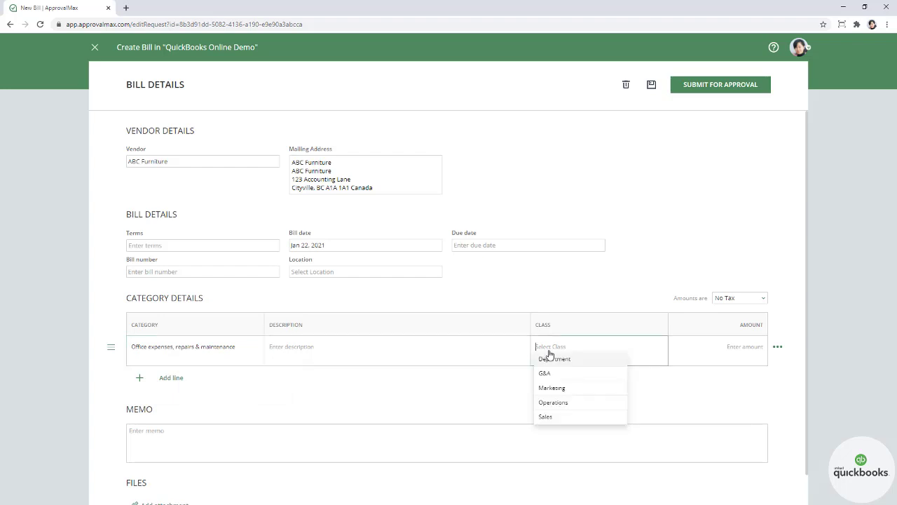
pyautogui.click(552, 387)
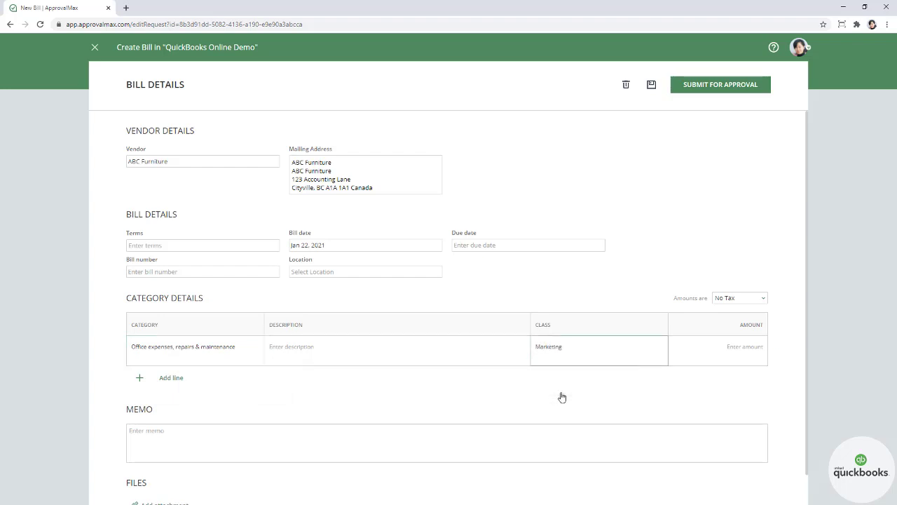
pyautogui.moveTo(661, 339)
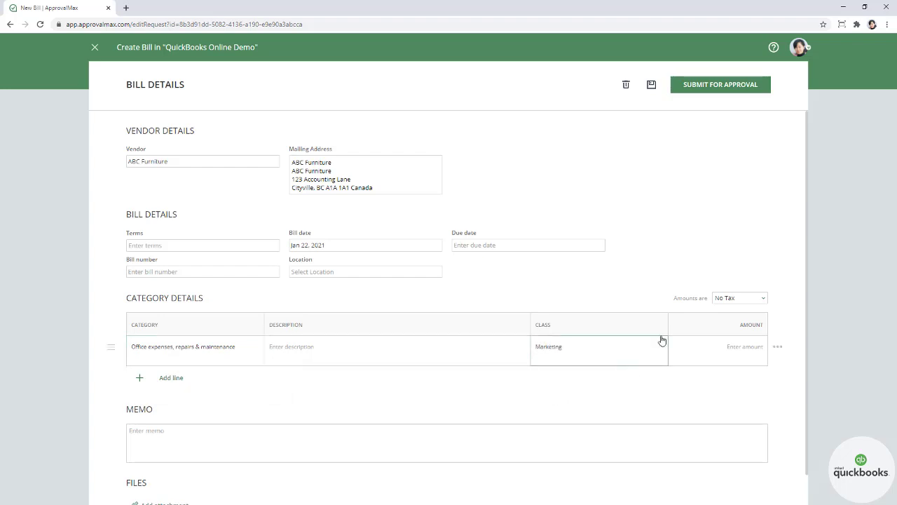
pyautogui.click(720, 84)
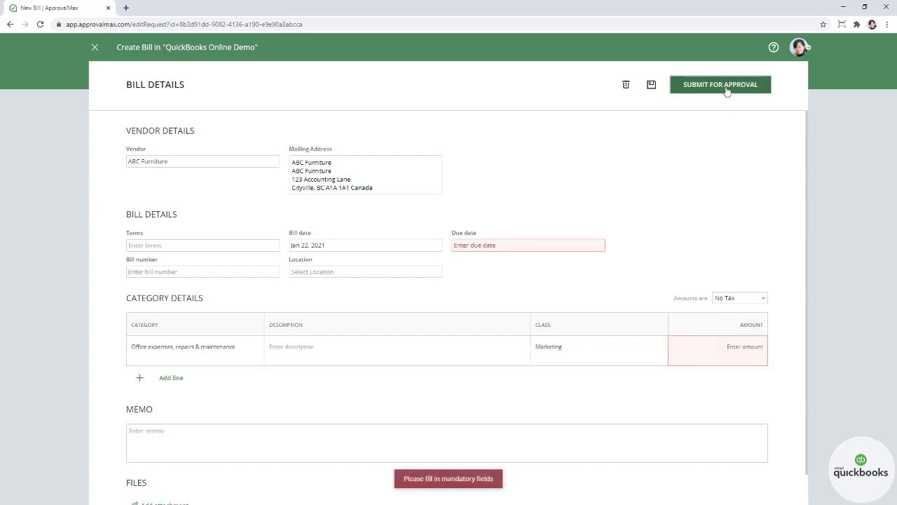
# - Set the due date to Feb 17, 2021 and the line amount to 1,500.00
pyautogui.click(527, 244)
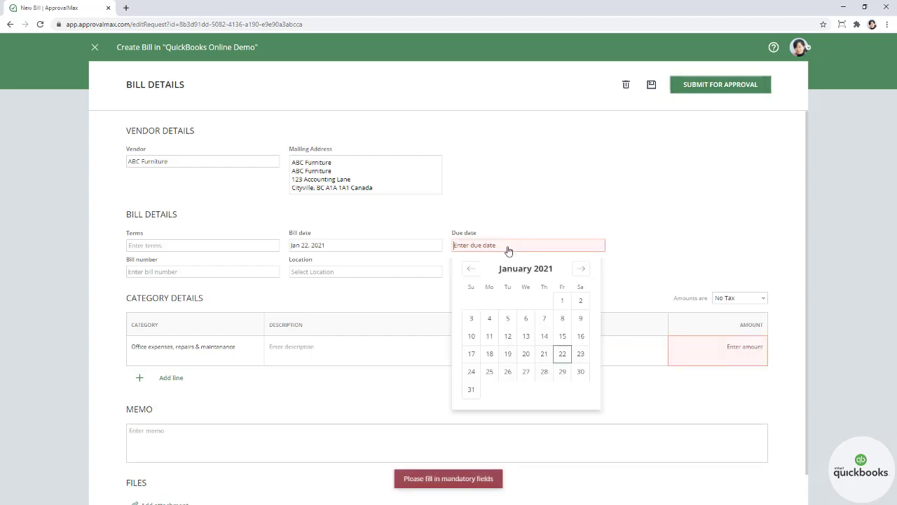
pyautogui.moveTo(580, 276)
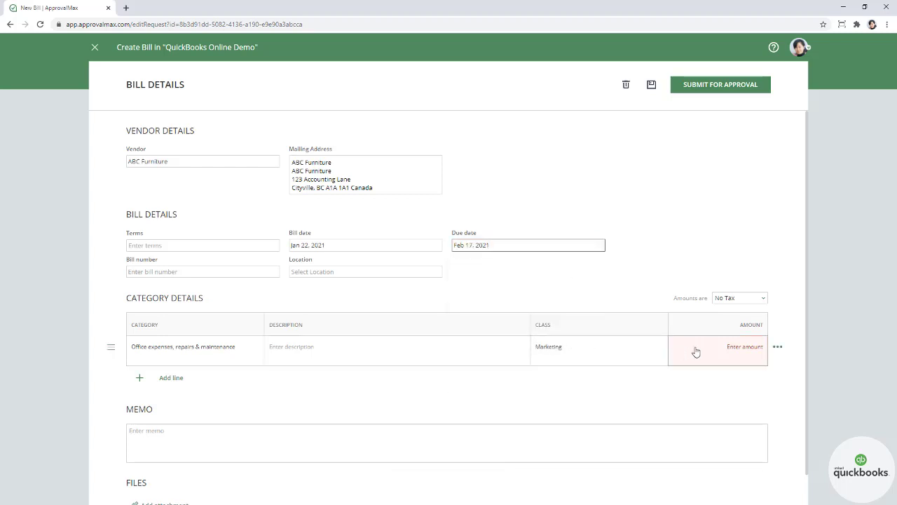
pyautogui.write('15')
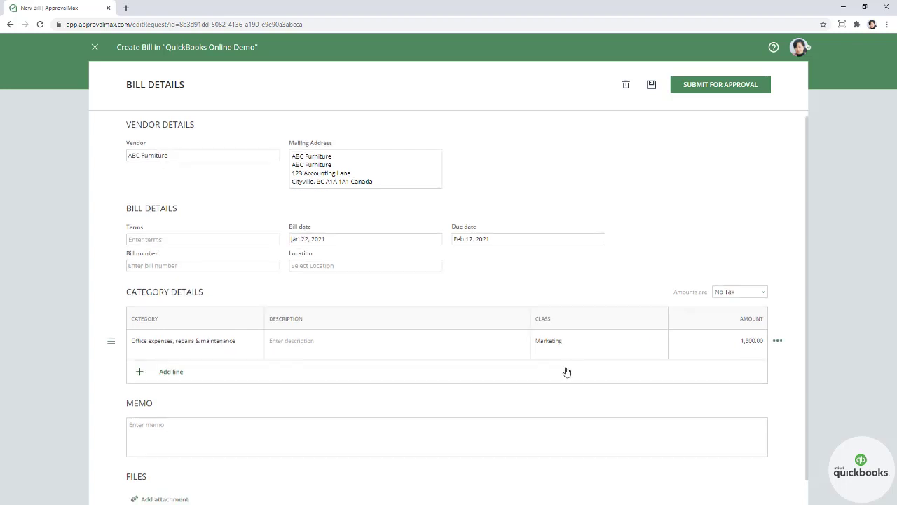
# - Add items 0816-Another tool and 0817-Important Tool with quantity 3, and set the Generic Line Item's department to G&A
pyautogui.scroll(-3)
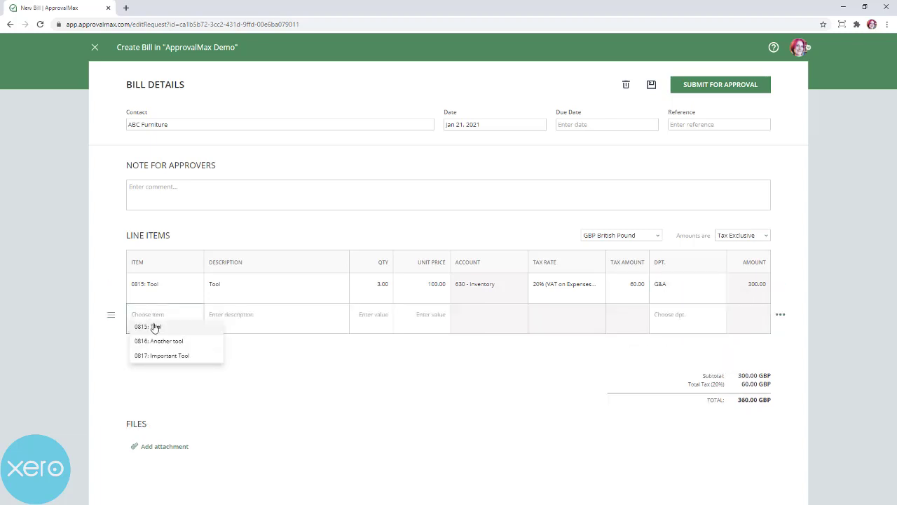
pyautogui.click(157, 340)
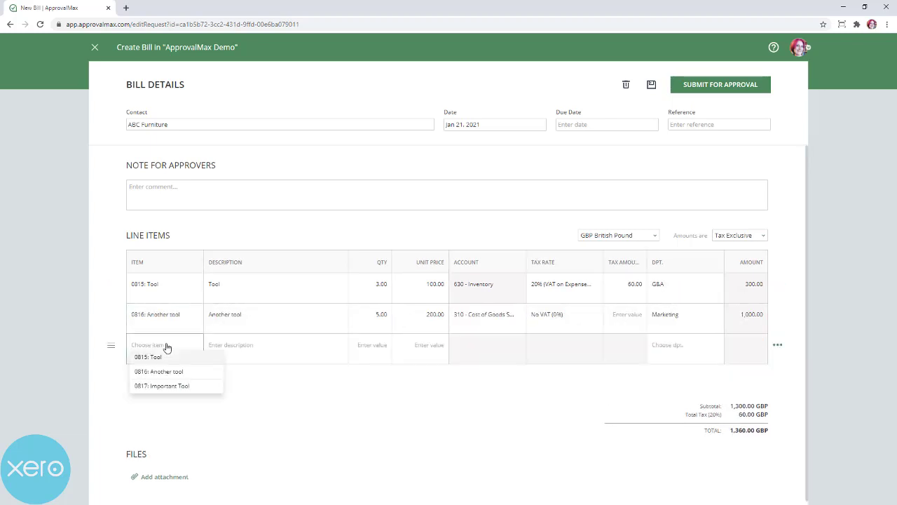
pyautogui.click(161, 385)
pyautogui.write('Generic Line Item')
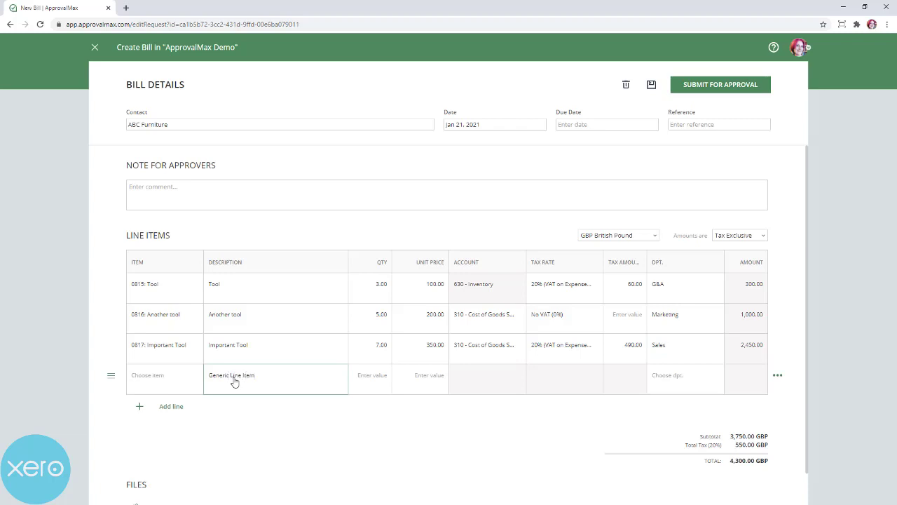
pyautogui.write('3')
pyautogui.click(421, 379)
pyautogui.write('50')
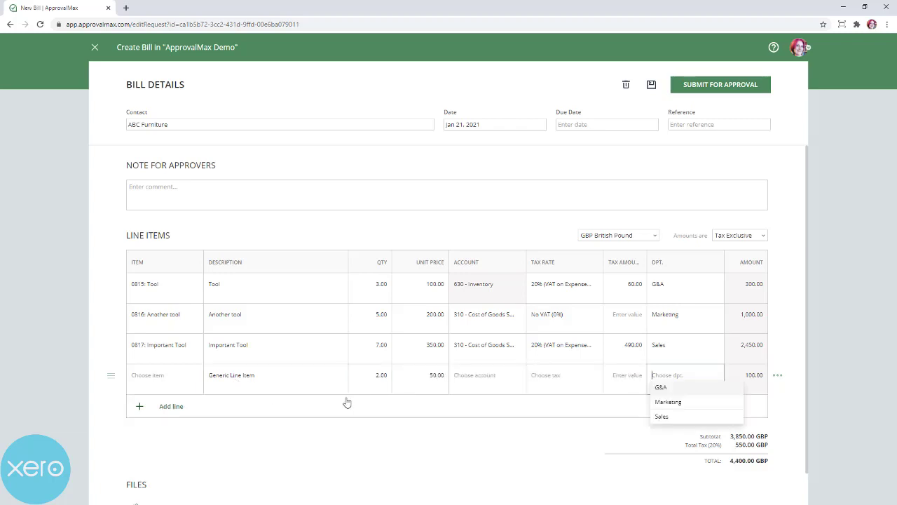
pyautogui.click(658, 386)
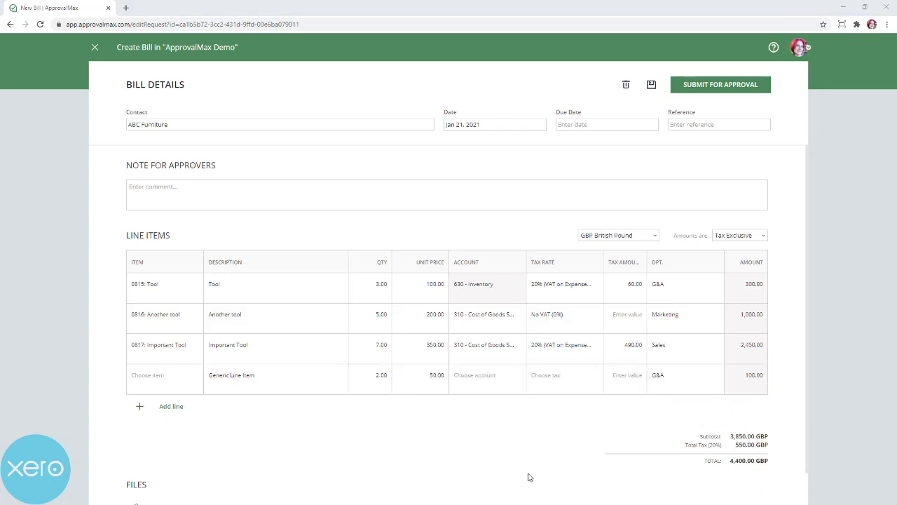
pyautogui.scroll(-3)
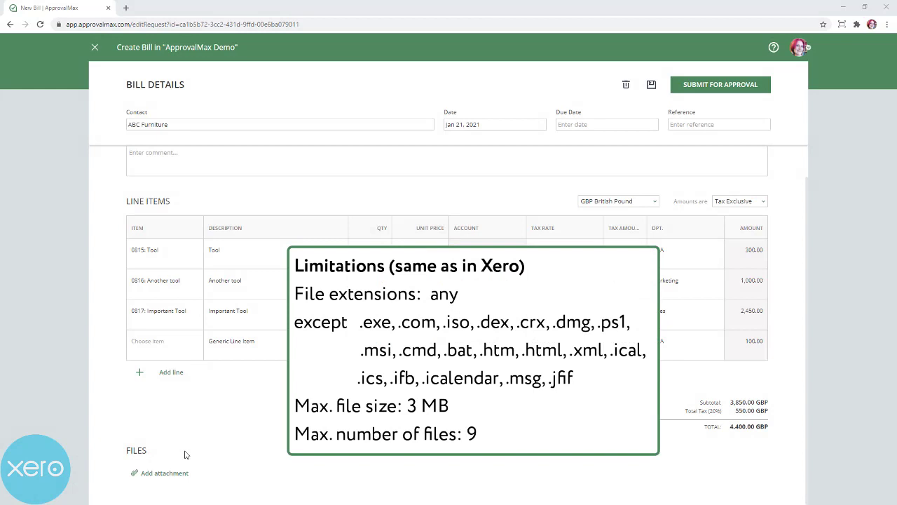
pyautogui.moveTo(202, 451)
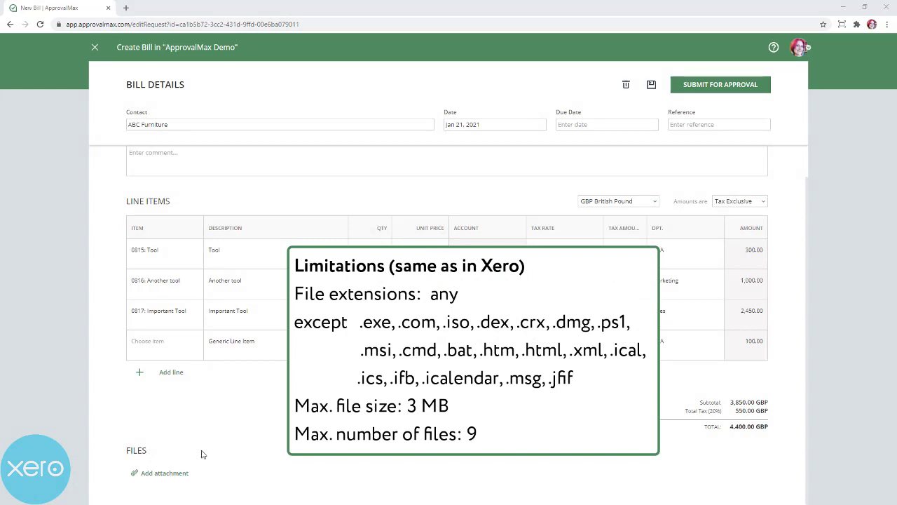
pyautogui.moveTo(862, 435)
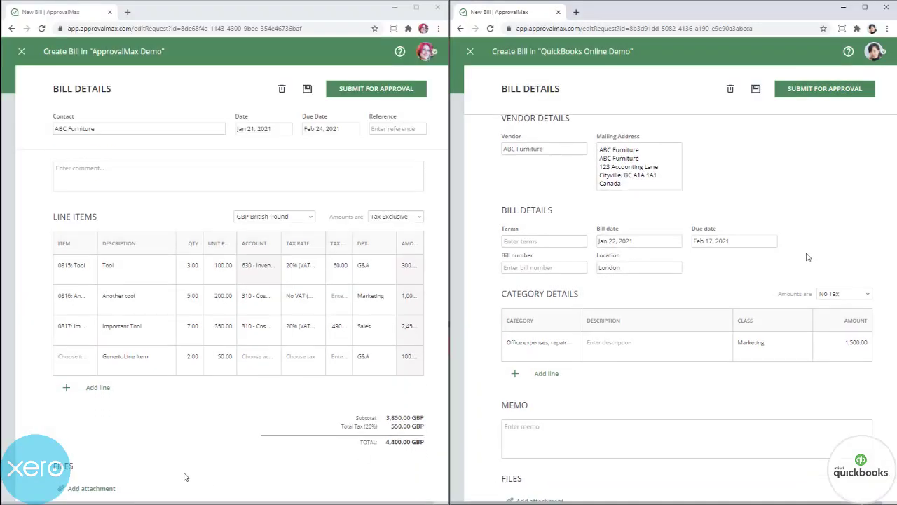
# - Scroll each submitted ABC Furniture bill request to its Approval Workflow section
pyautogui.scroll(-3)
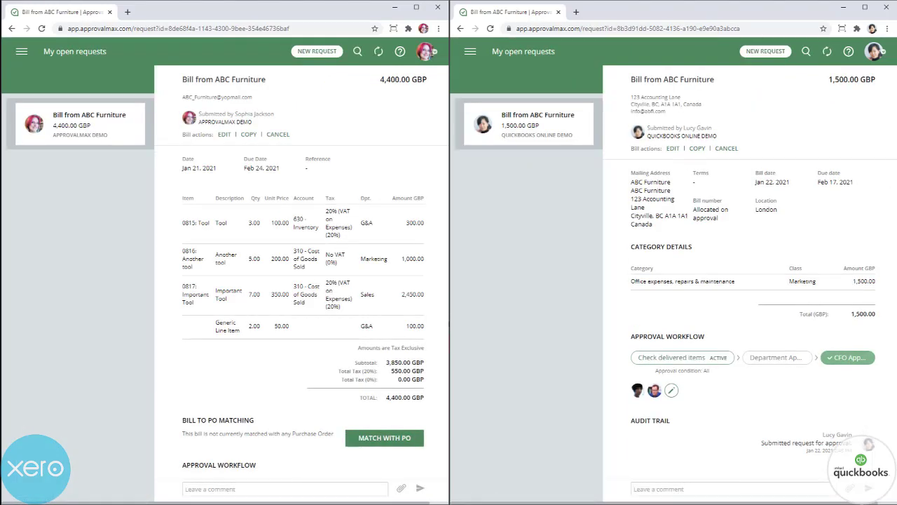
pyautogui.scroll(-3)
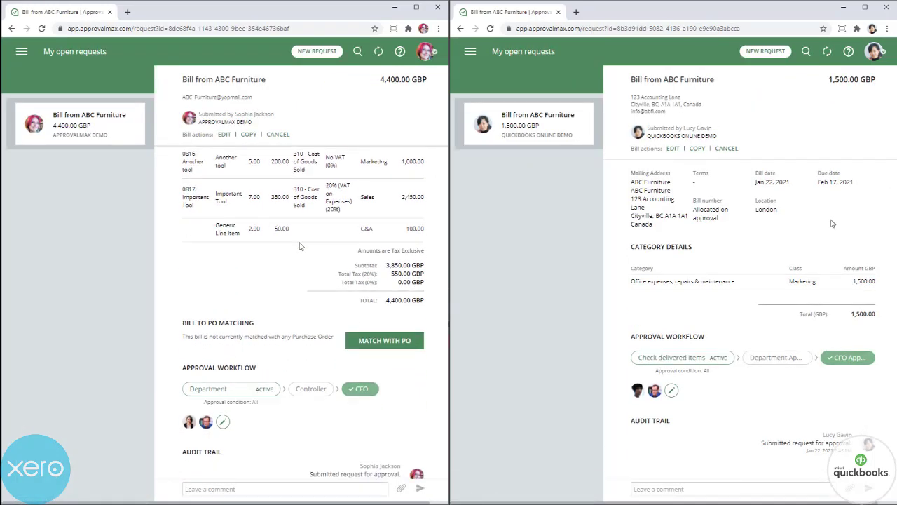
pyautogui.scroll(-3)
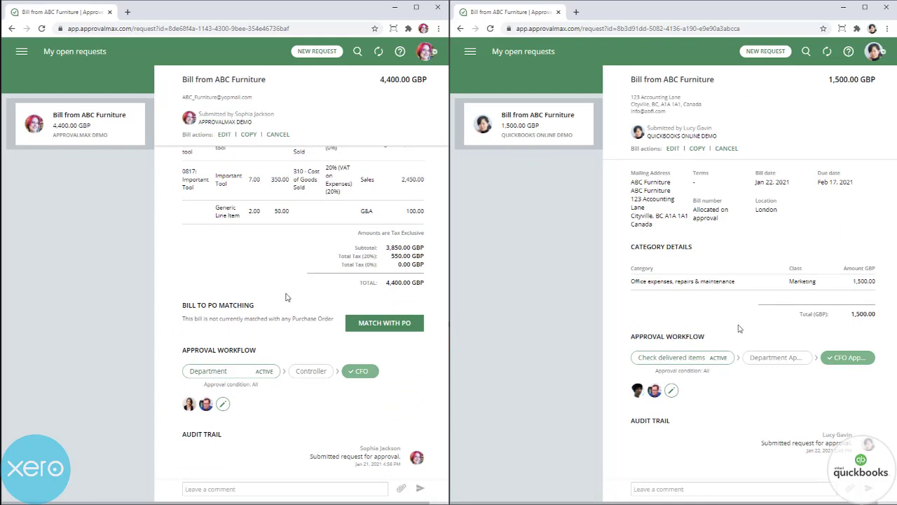